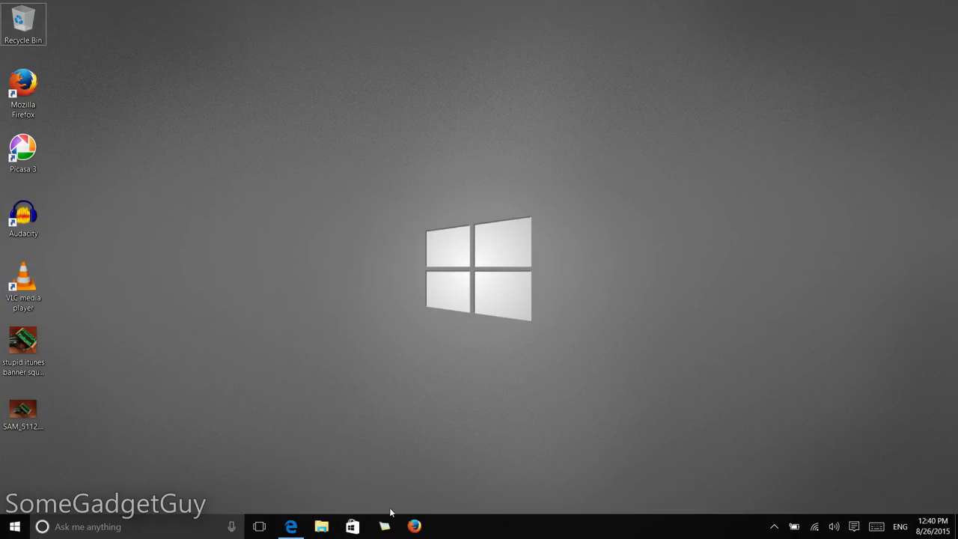
mouse_move(389, 368)
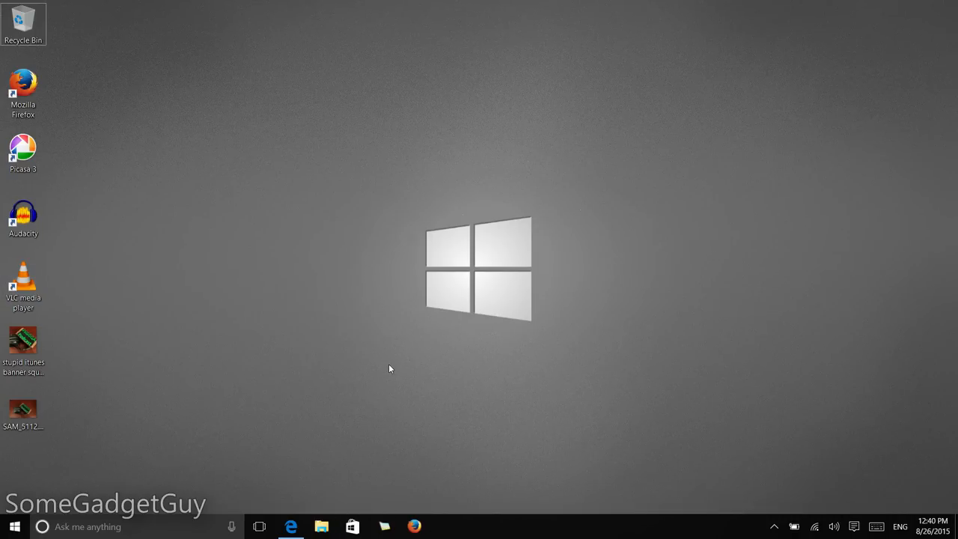
Launch Edge, add a new tab, and tap its address field twice with no touch keyboard appearing.
left_click(291, 527)
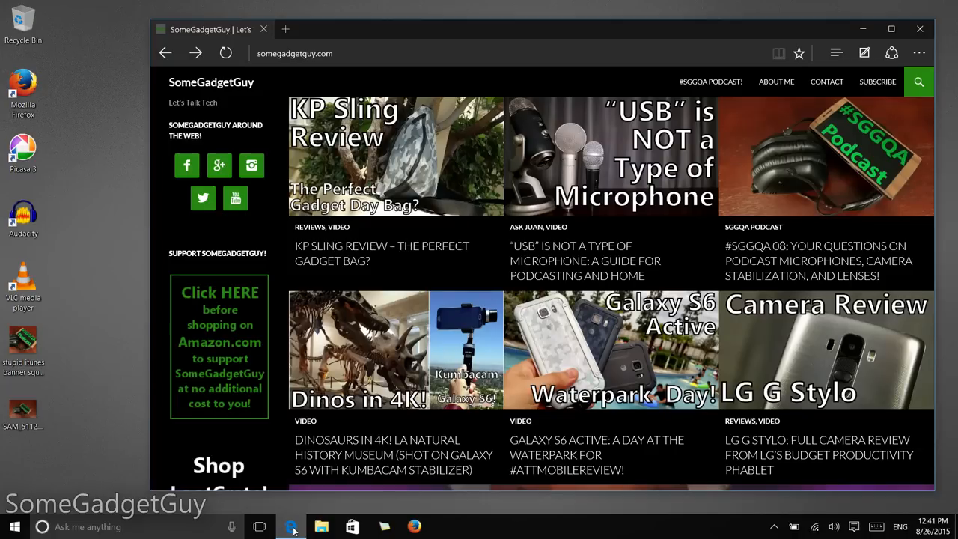
left_click(285, 30)
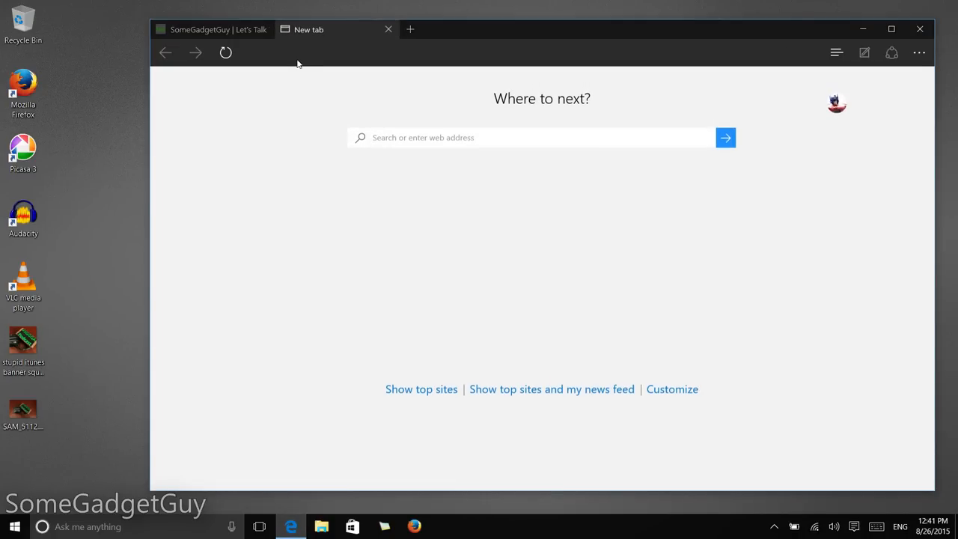
left_click(531, 54)
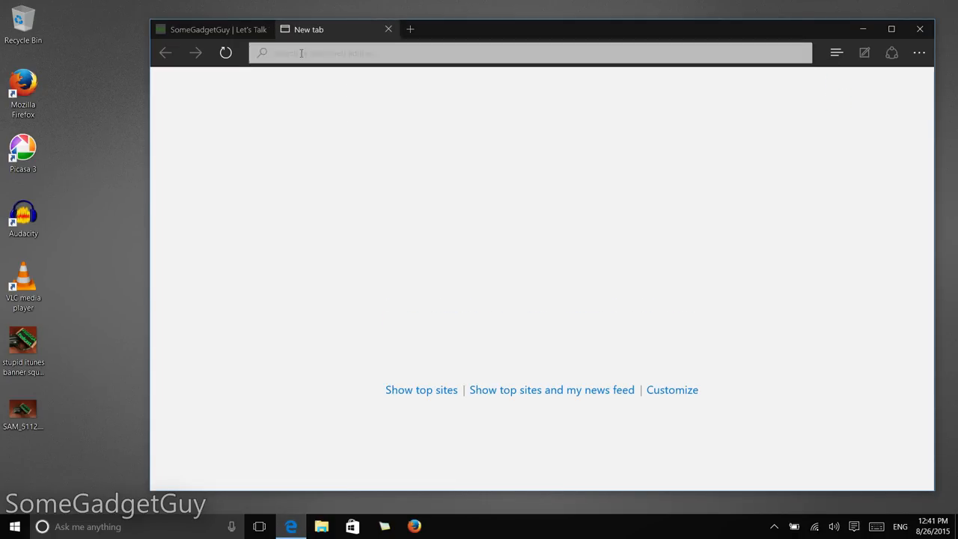
left_click(530, 52)
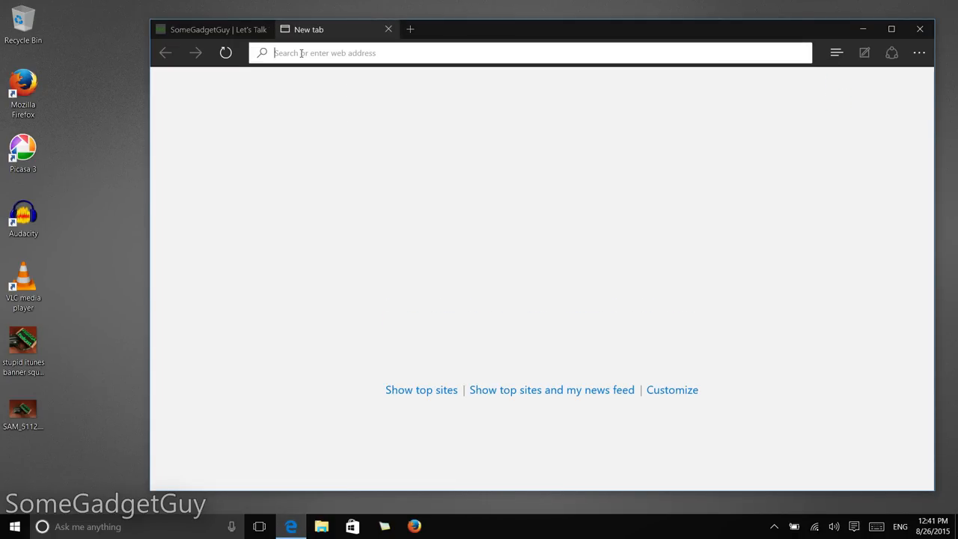
mouse_move(464, 238)
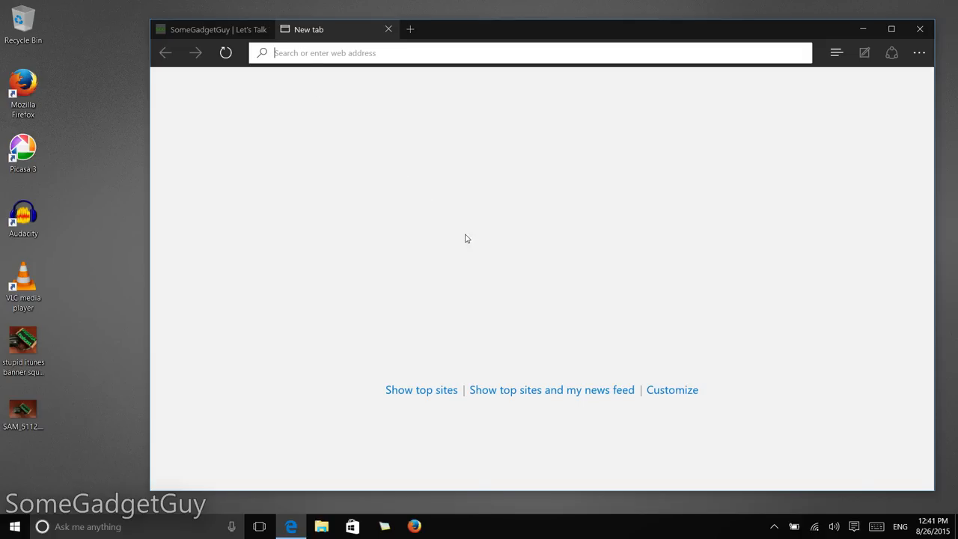
mouse_move(875, 527)
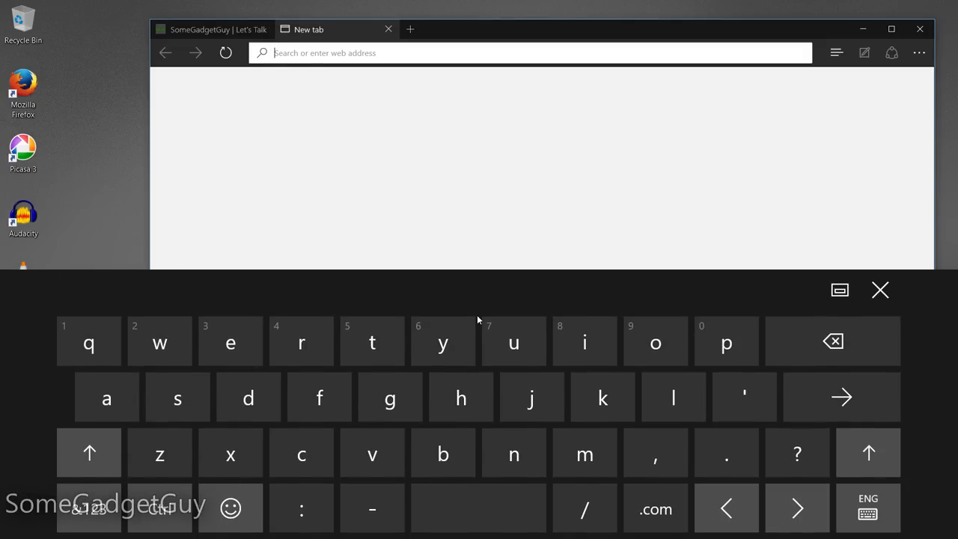
Bring up the touch keyboard manually, dismiss it with X, and clear Edge from the desktop.
left_click(230, 341)
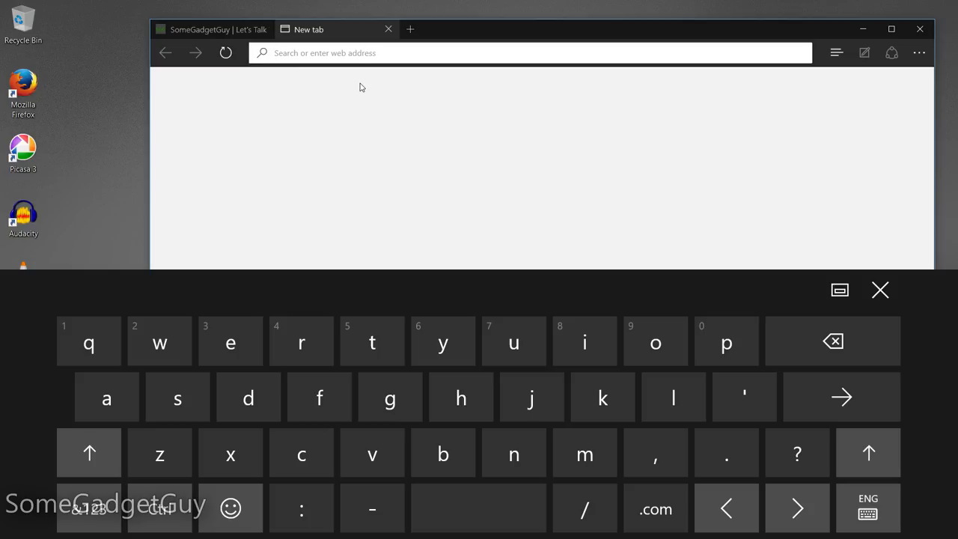
mouse_move(344, 99)
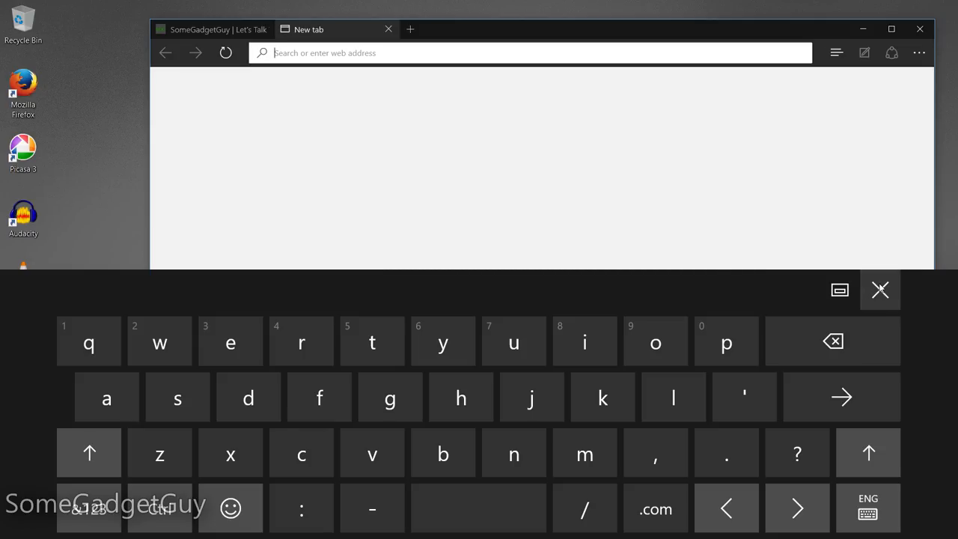
left_click(919, 29)
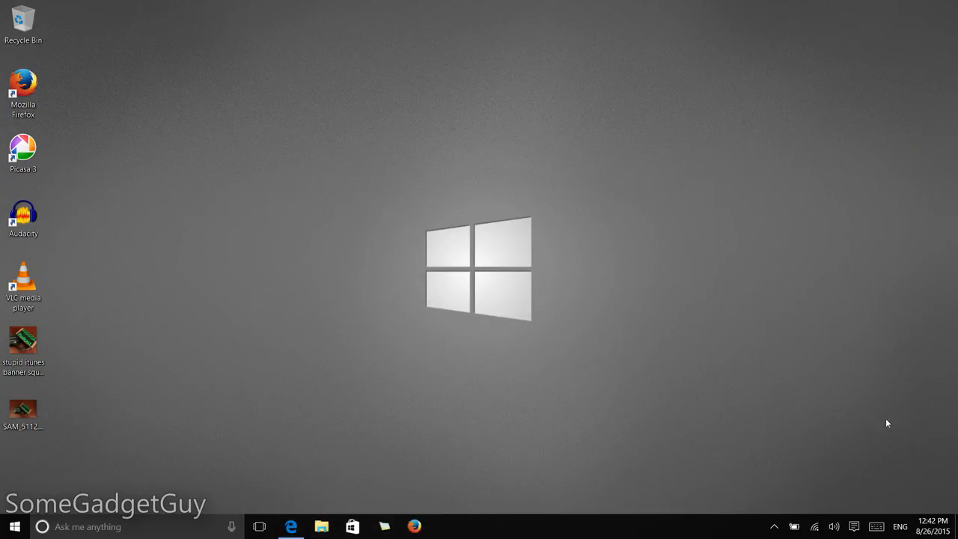
mouse_move(854, 527)
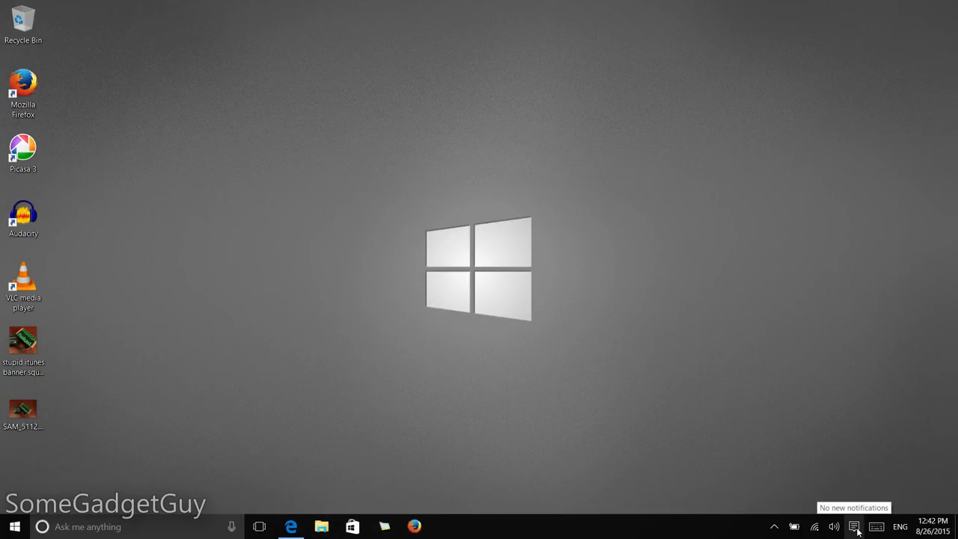
Reach the Settings home screen via the Action Center's All settings tile.
left_click(853, 527)
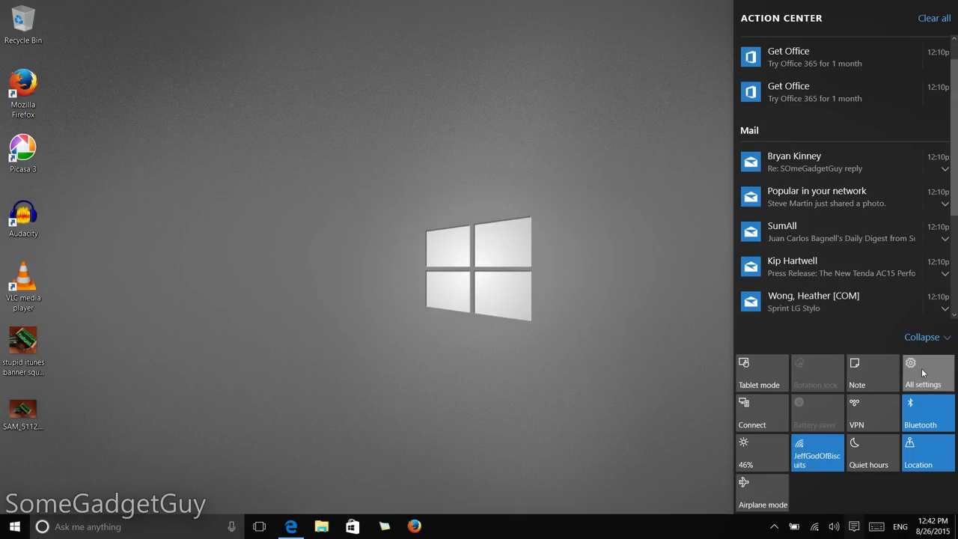
left_click(922, 373)
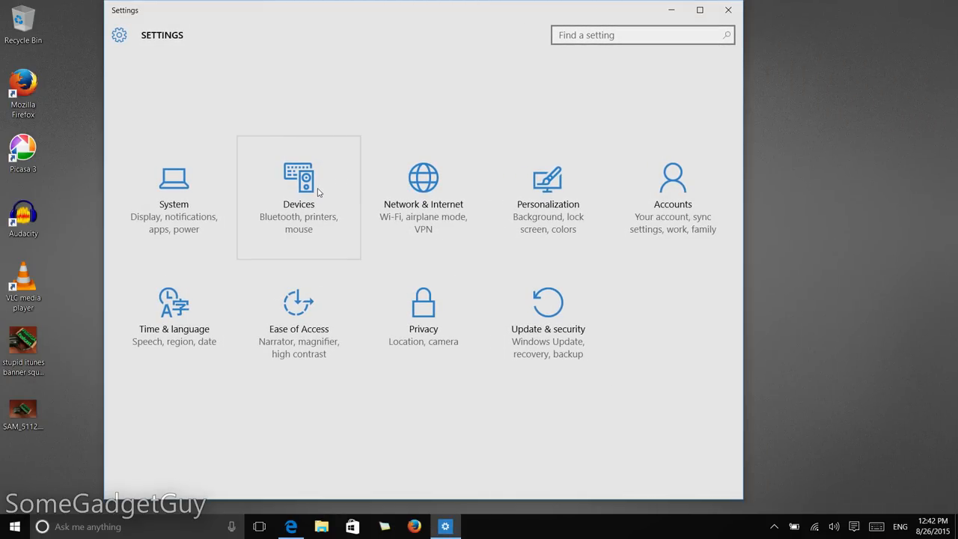
In Devices > Typing, turn on 'Automatically show the touch keyboard in windowed apps'.
left_click(298, 187)
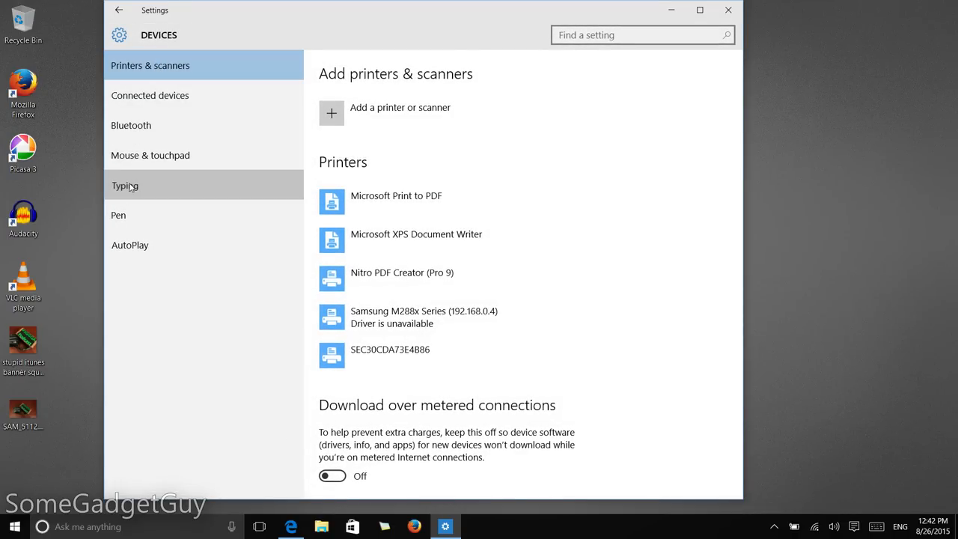
left_click(126, 186)
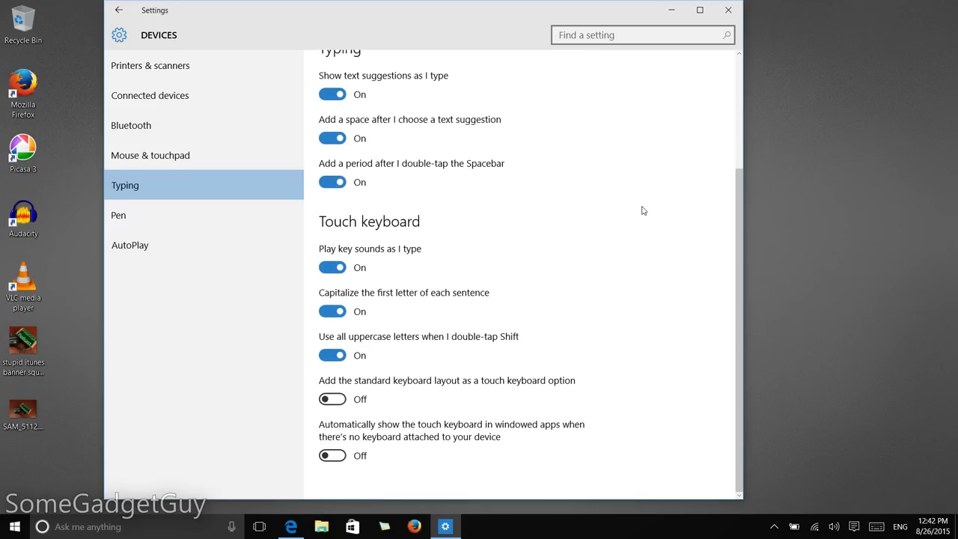
mouse_move(386, 449)
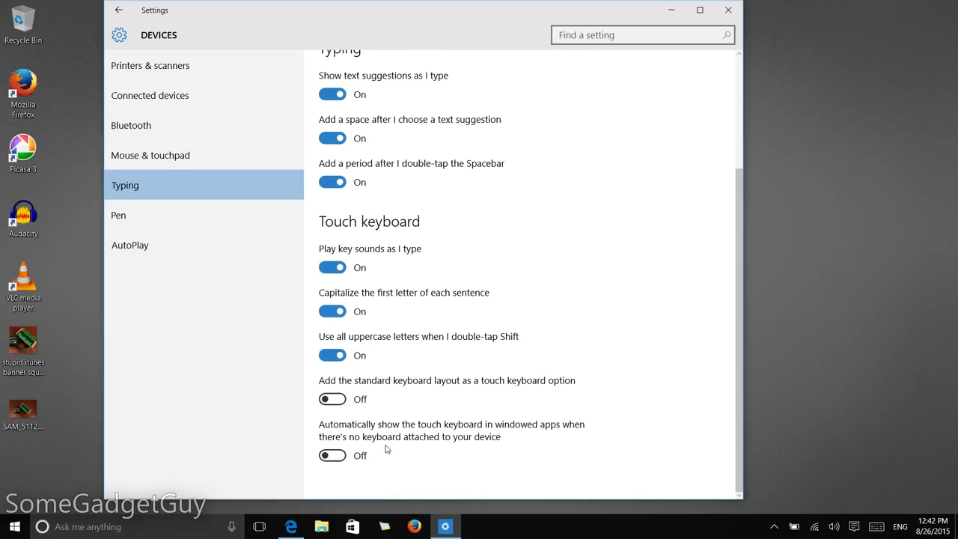
mouse_move(471, 431)
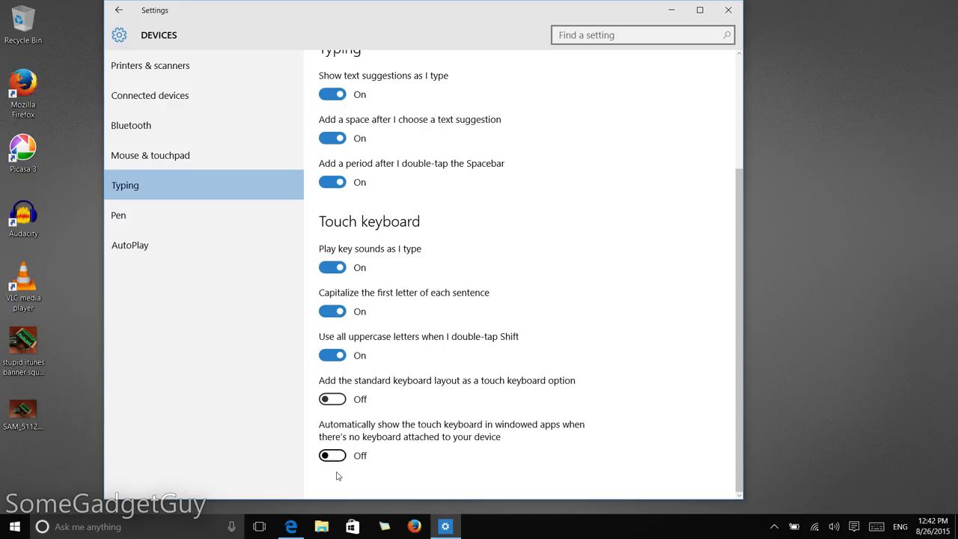
left_click(332, 455)
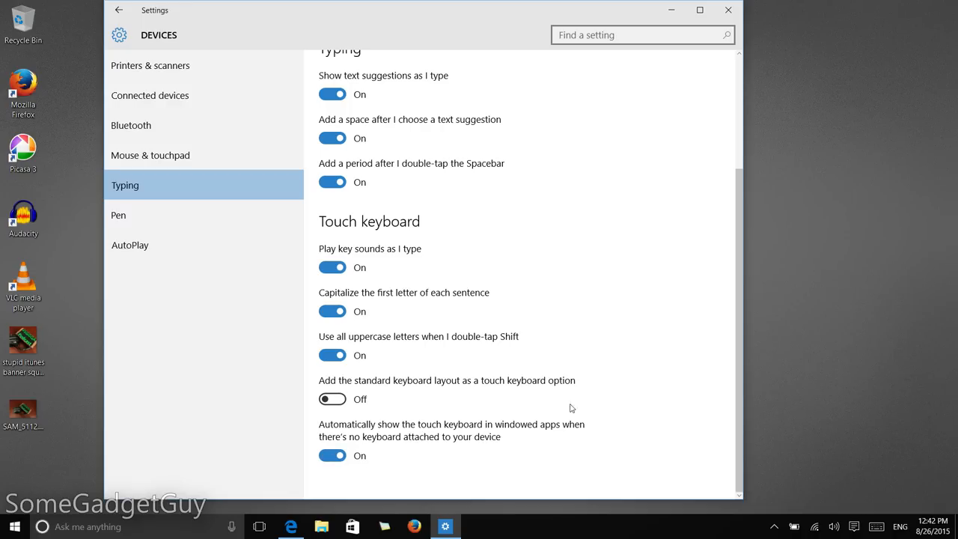
mouse_move(358, 434)
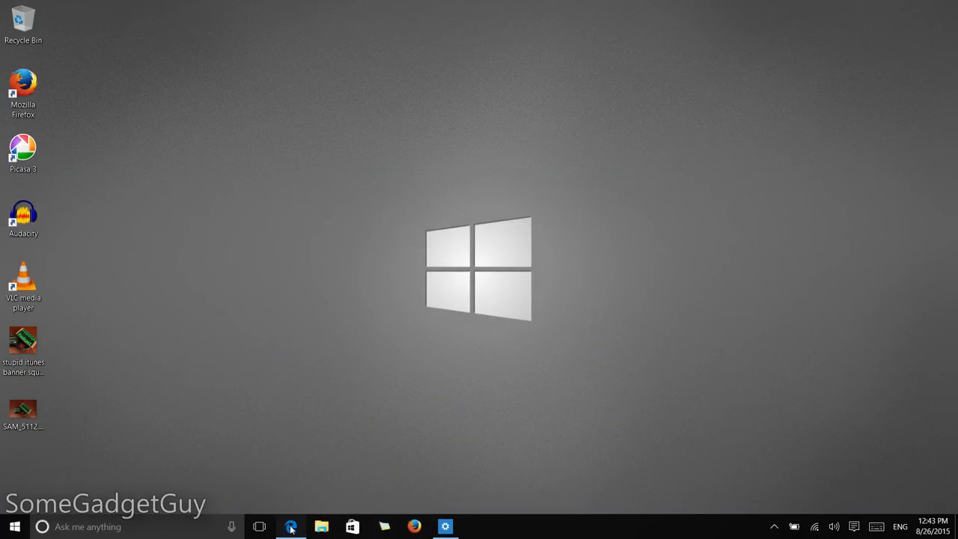
Restore the Edge window from the taskbar.
left_click(290, 527)
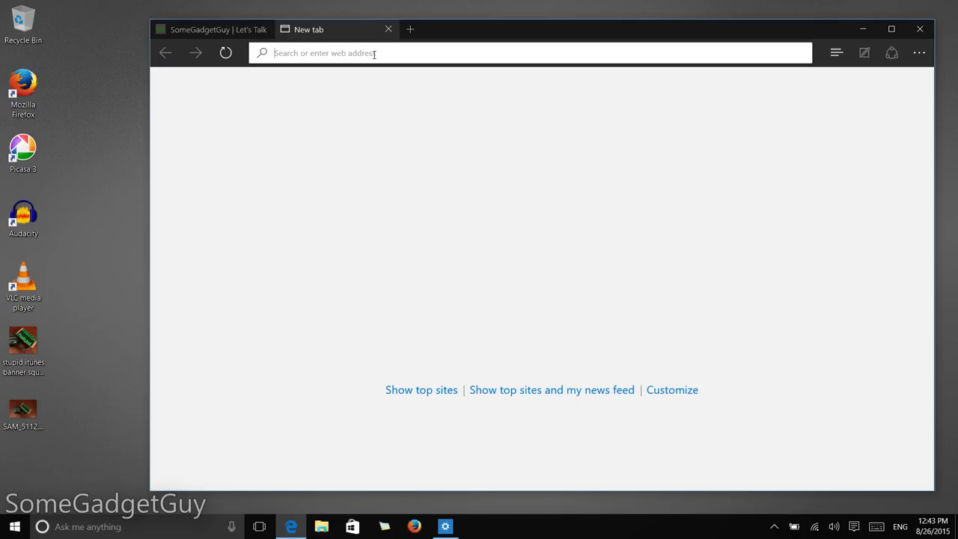
mouse_move(493, 92)
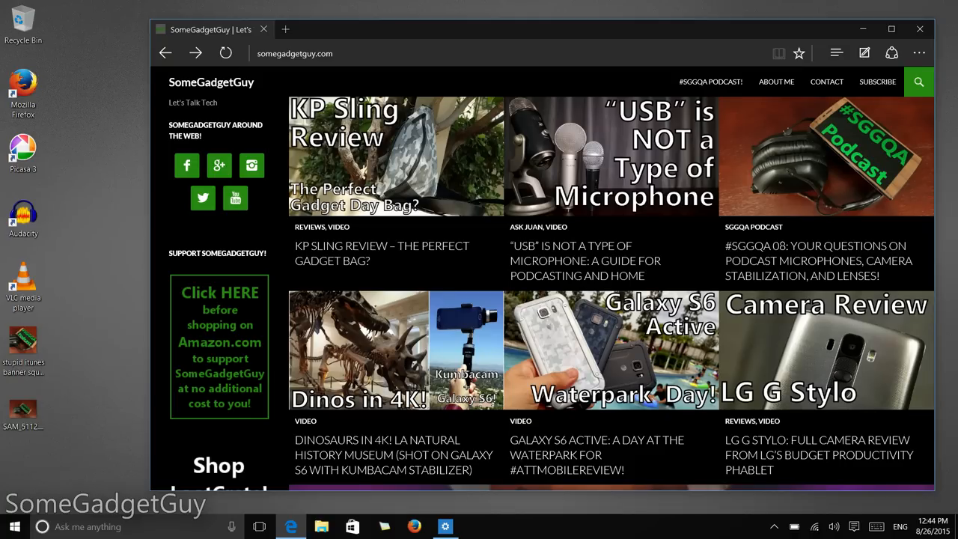
Tap the new tab's search field so the touch keyboard pops up automatically, then dismiss it.
left_click(285, 28)
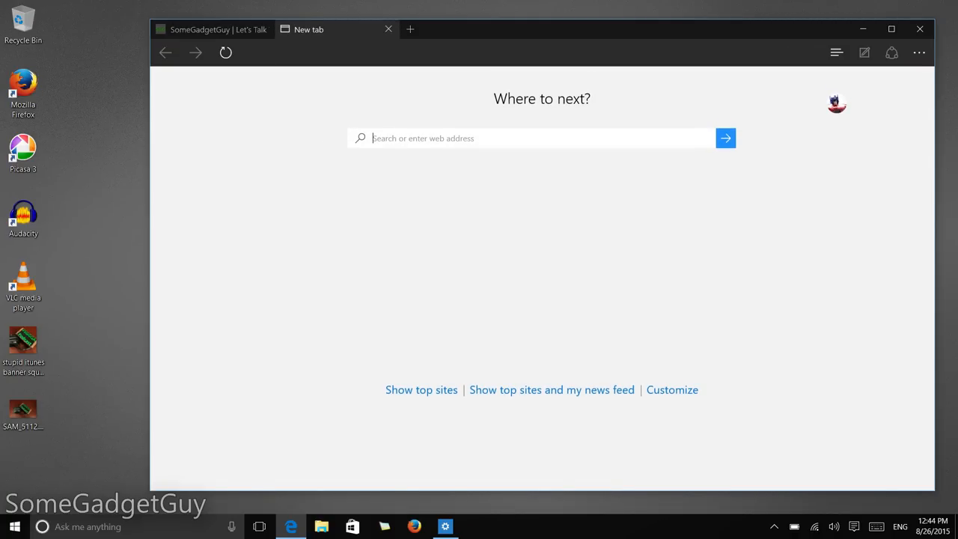
left_click(532, 138)
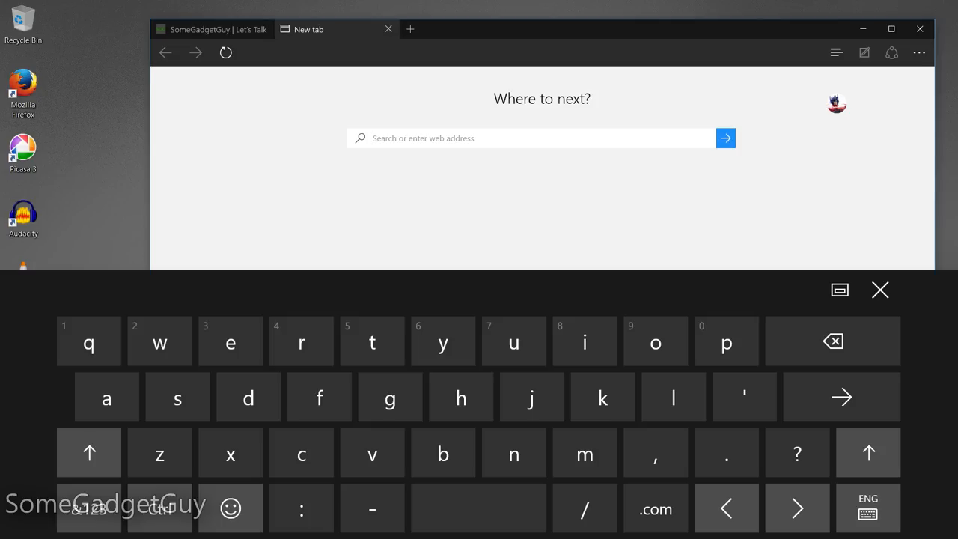
left_click(880, 290)
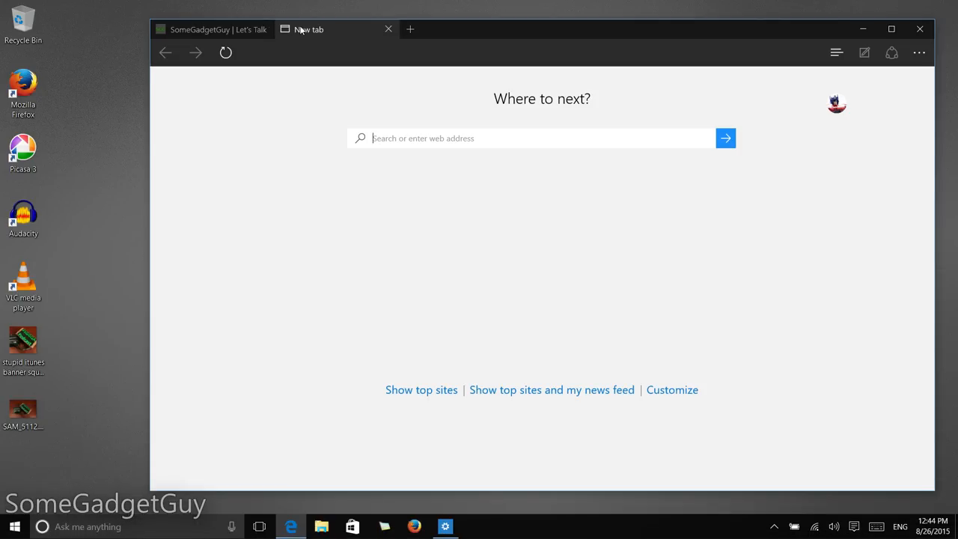
mouse_move(308, 30)
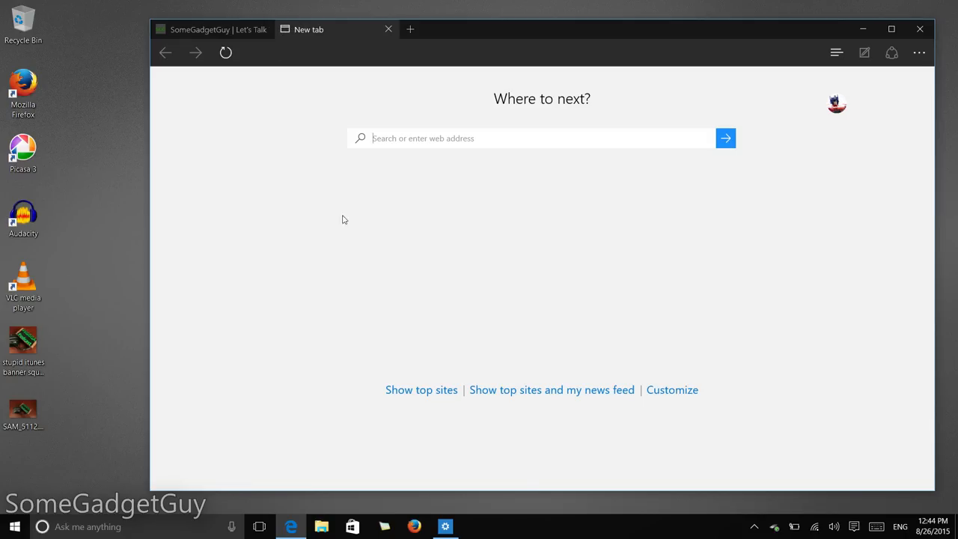
mouse_move(407, 52)
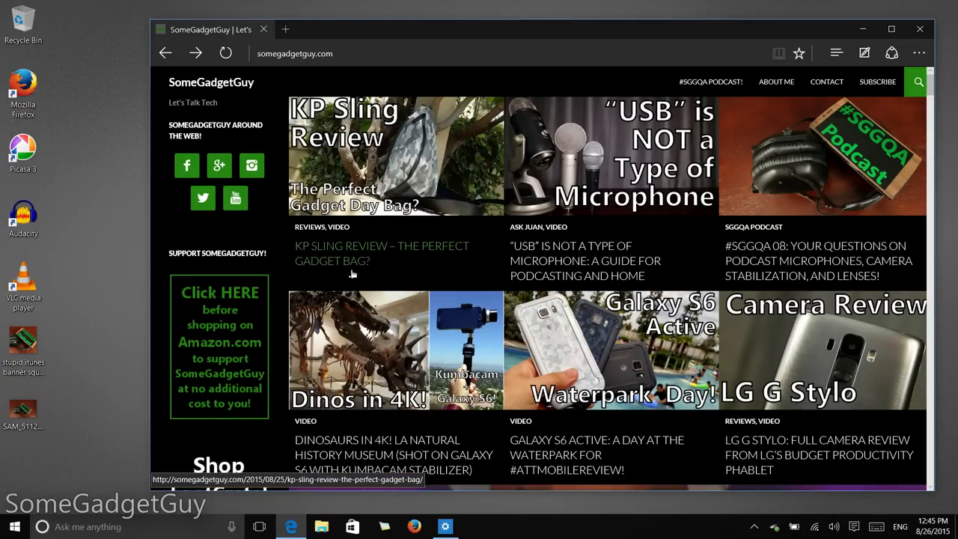
mouse_move(686, 255)
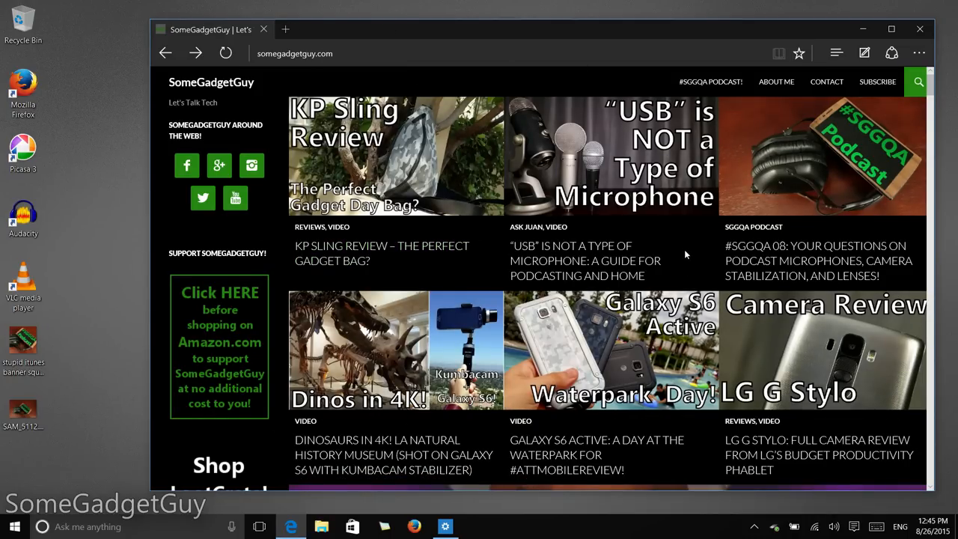